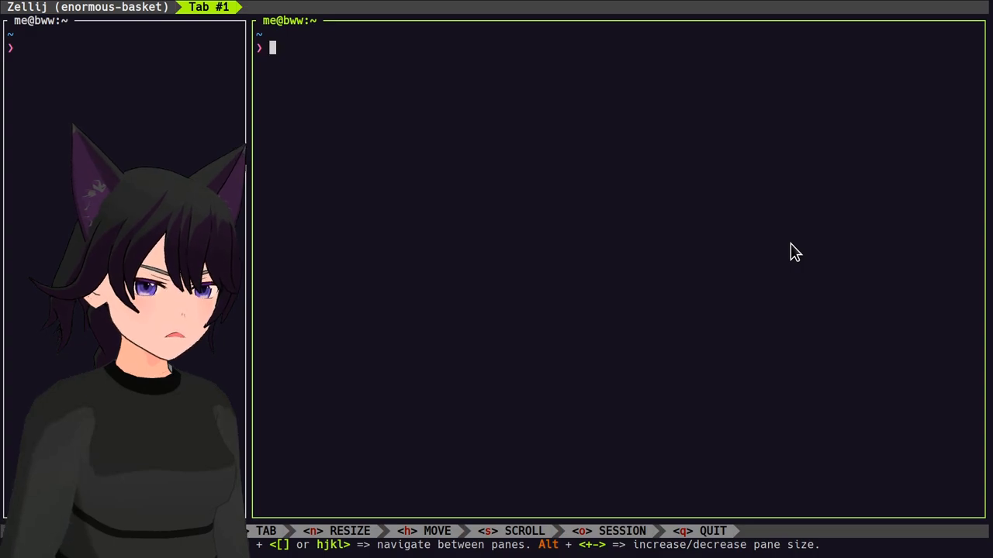
Step: Run 'flatpak list | grep nvidia' to show installed NVIDIA GL runtimes 465 through 510
{"action": "type", "text": "flat"}
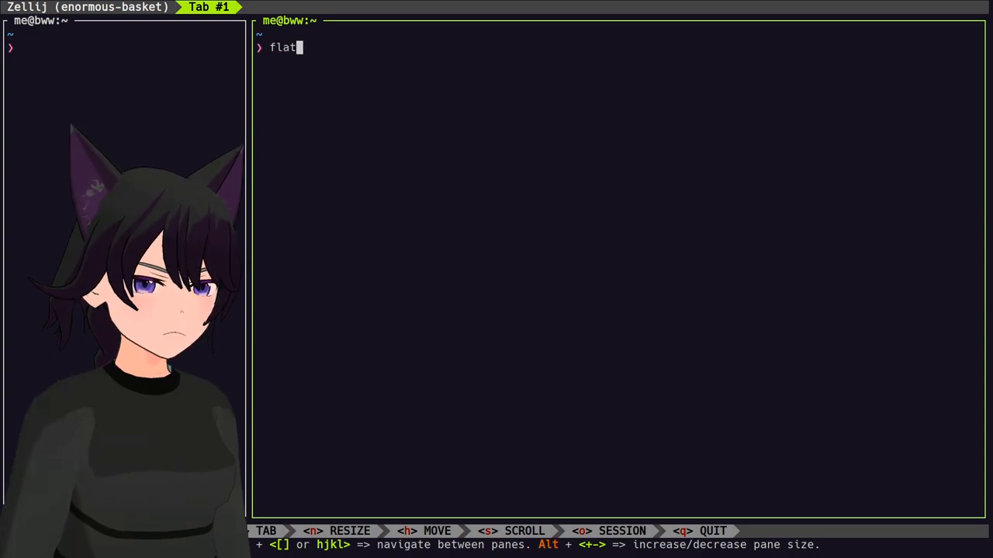
{"action": "type", "text": "pak list"}
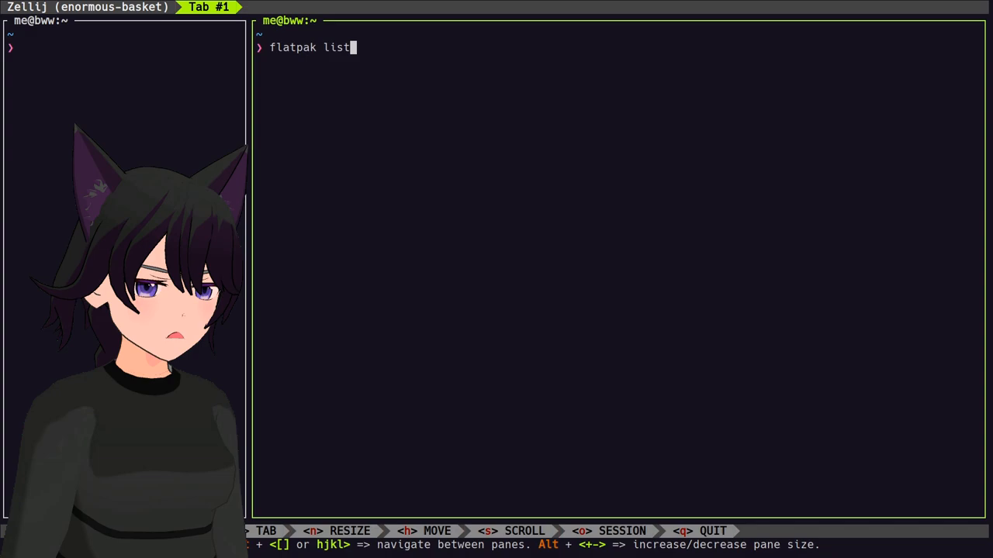
{"action": "type", "text": "| grep"}
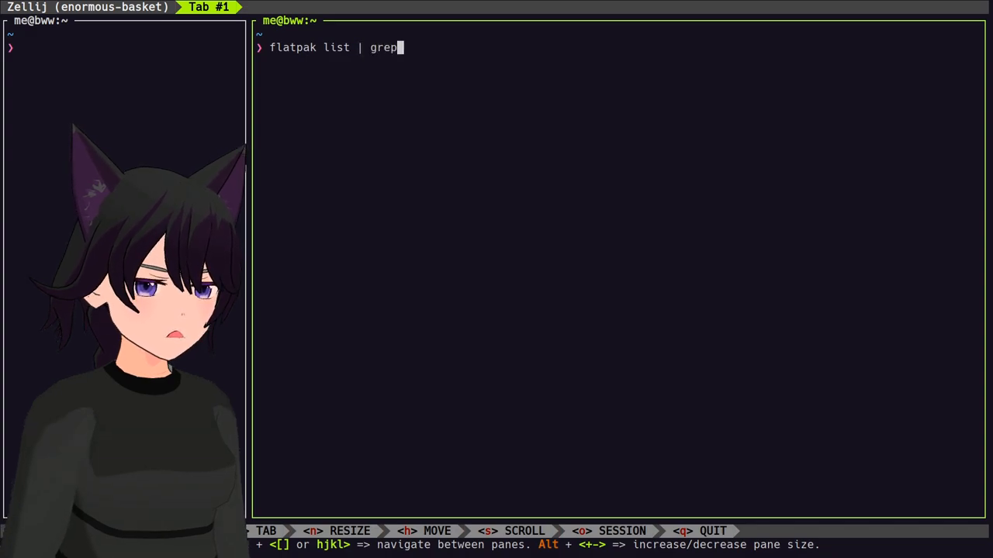
{"action": "key", "text": "Return"}
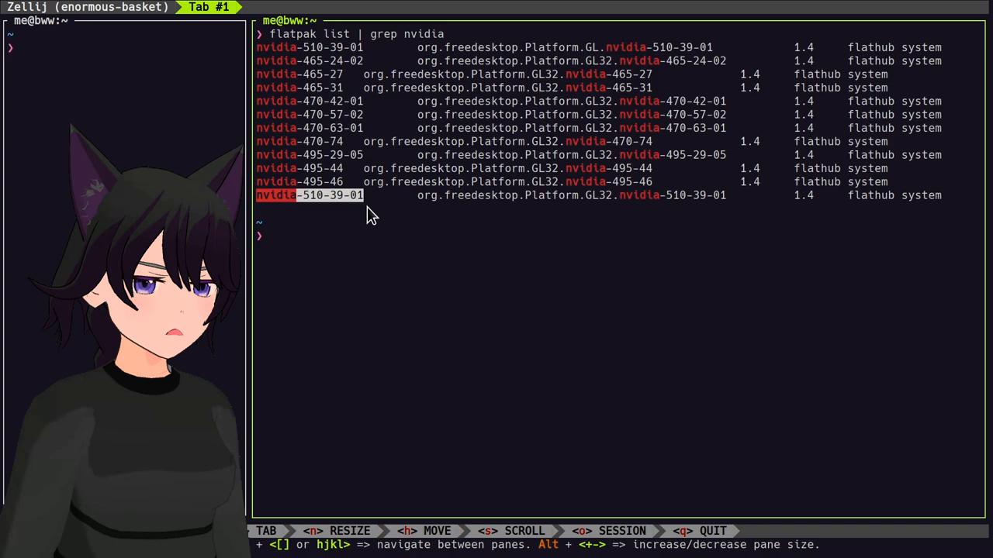
Step: Run 'flatpak remove --unused', which reports nothing unused to uninstall, then begin typing 'reset'
{"action": "type", "text": "flatpak remove"}
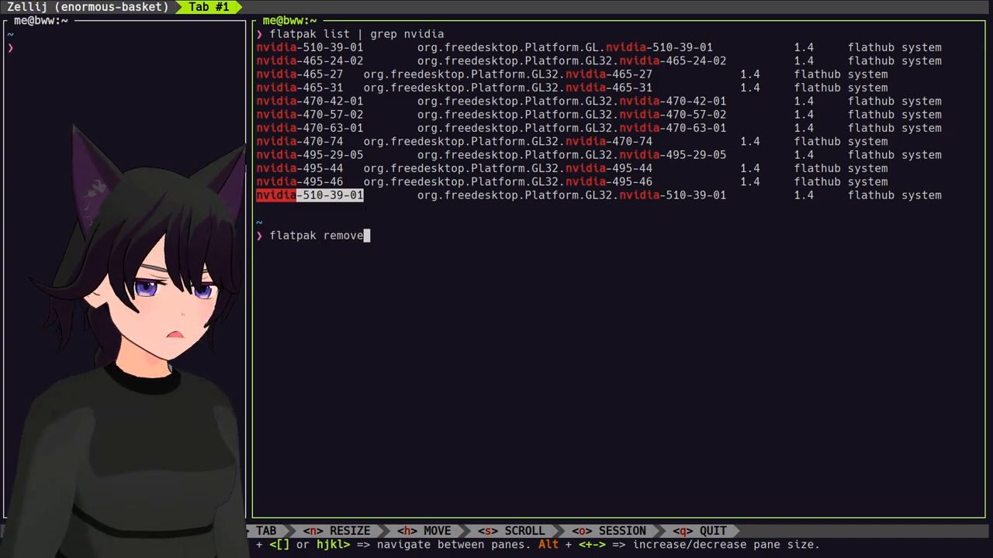
{"action": "type", "text": "--unused"}
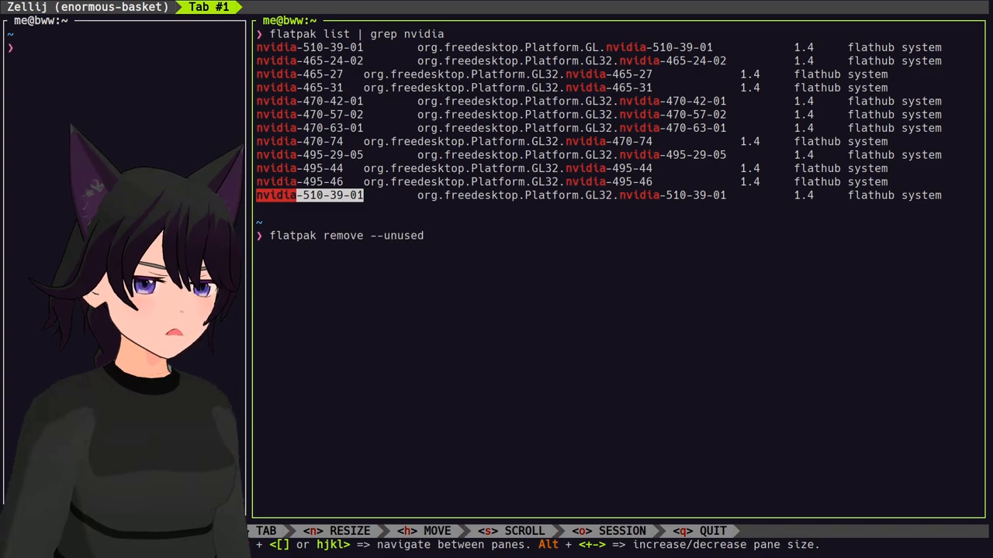
{"action": "key", "text": "Return"}
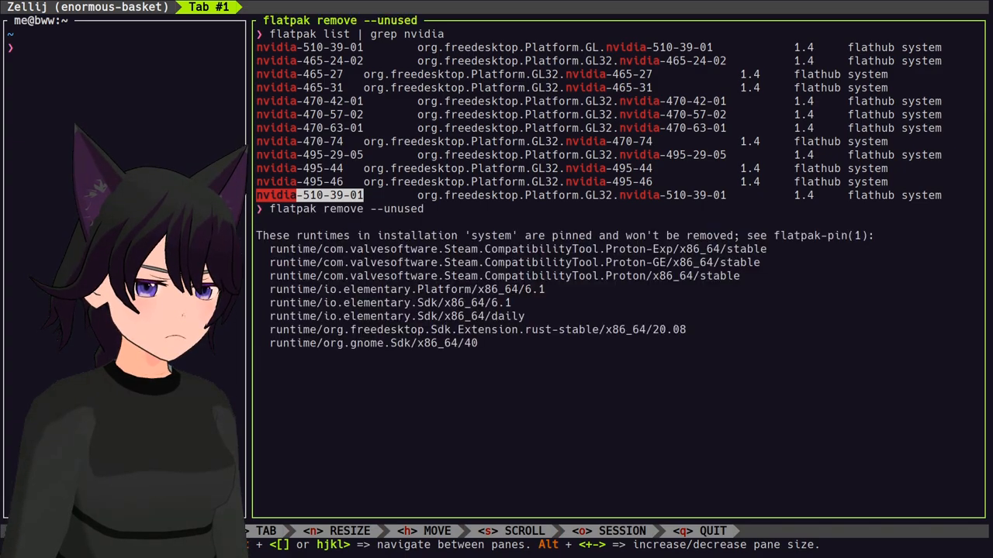
{"action": "key", "text": "Return"}
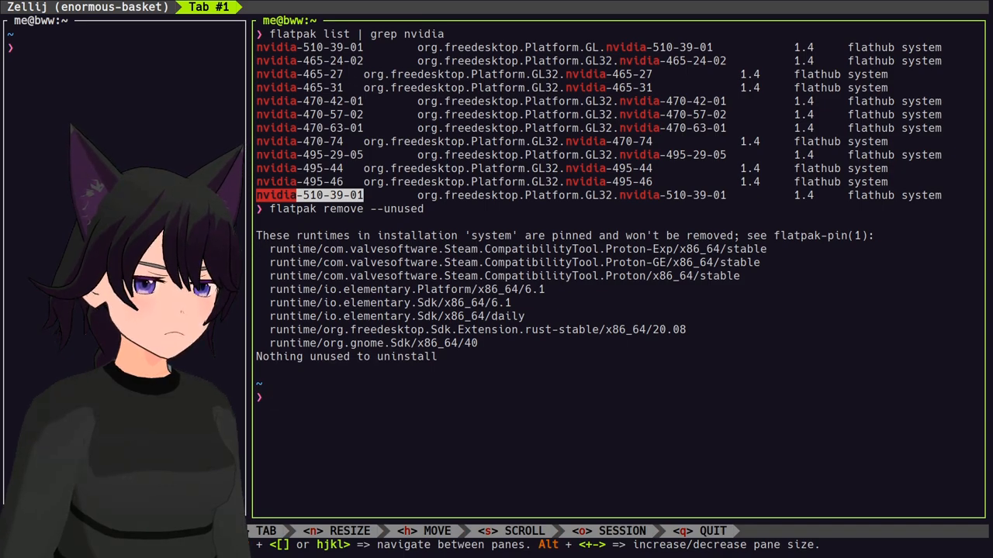
{"action": "type", "text": "res"}
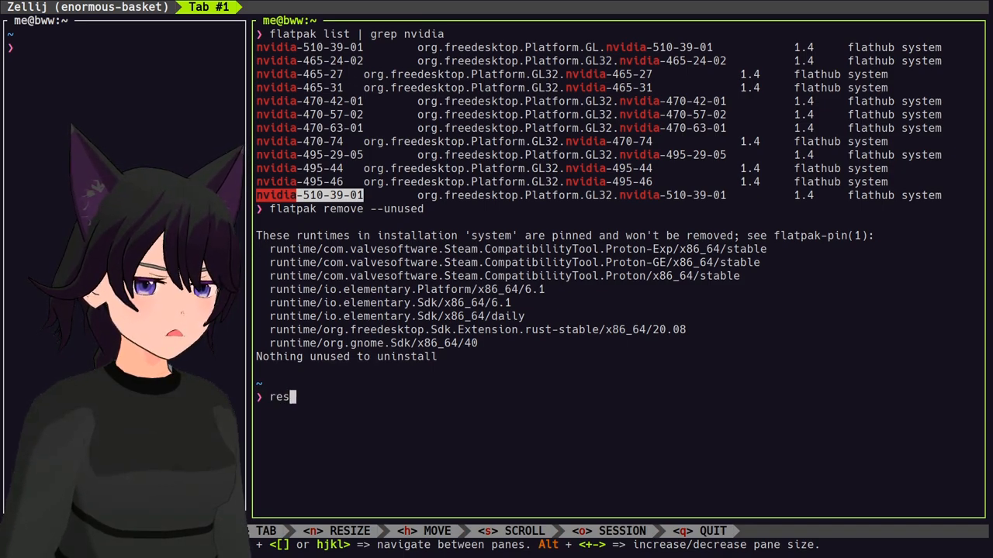
Step: Reset the pane and run 'flatpak remove nvidia', listing 12 matching runtimes plus an all option
{"action": "key", "text": "Return"}
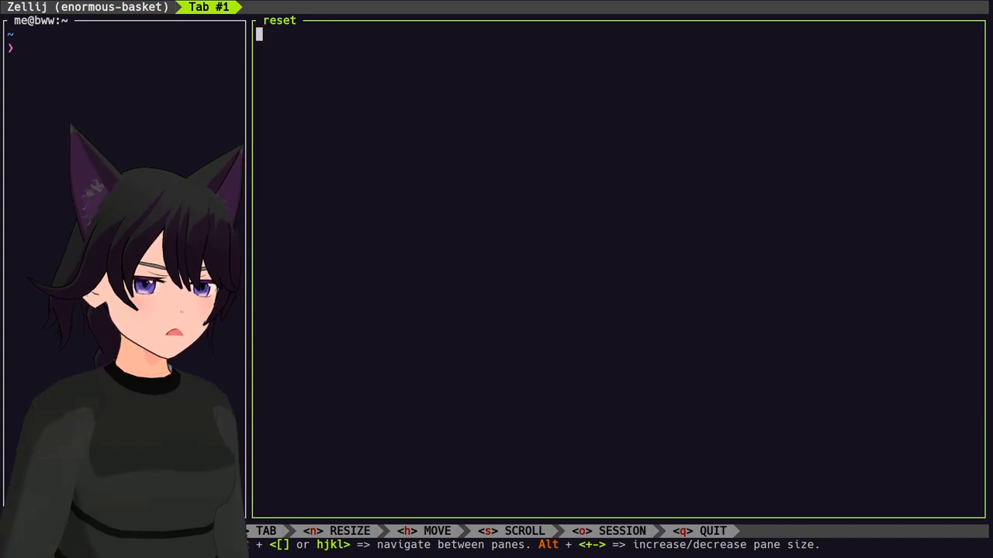
{"action": "type", "text": "flatpak"}
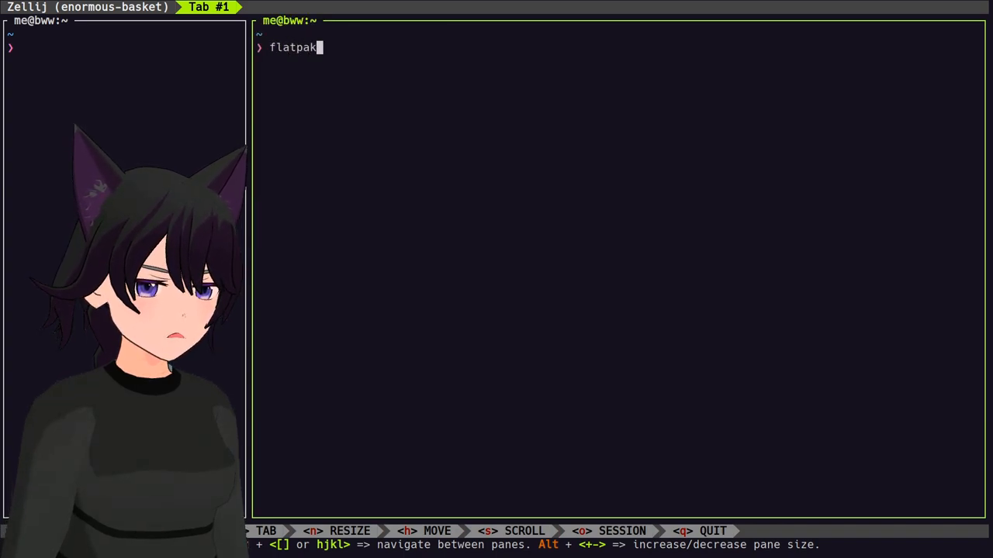
{"action": "type", "text": "remove nvidi"}
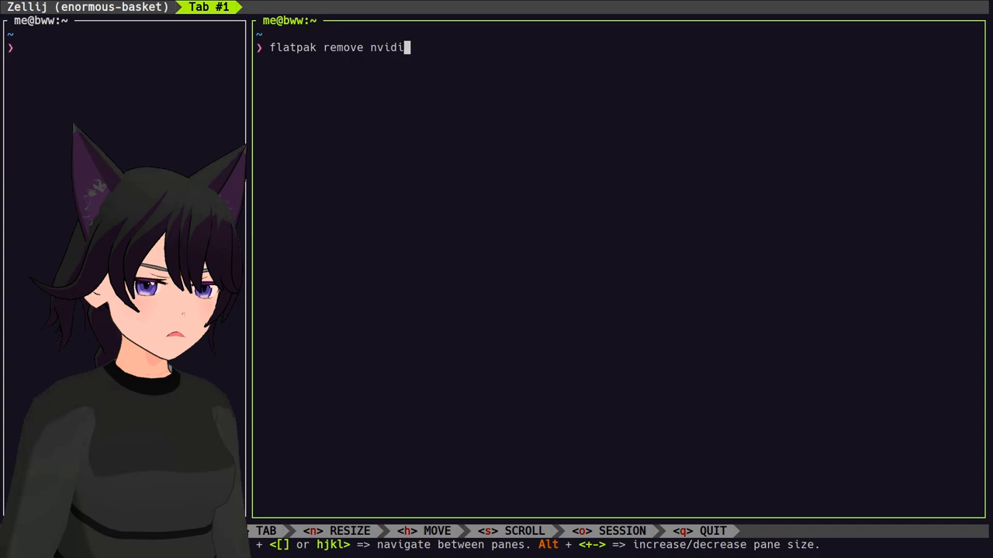
{"action": "key", "text": "Return"}
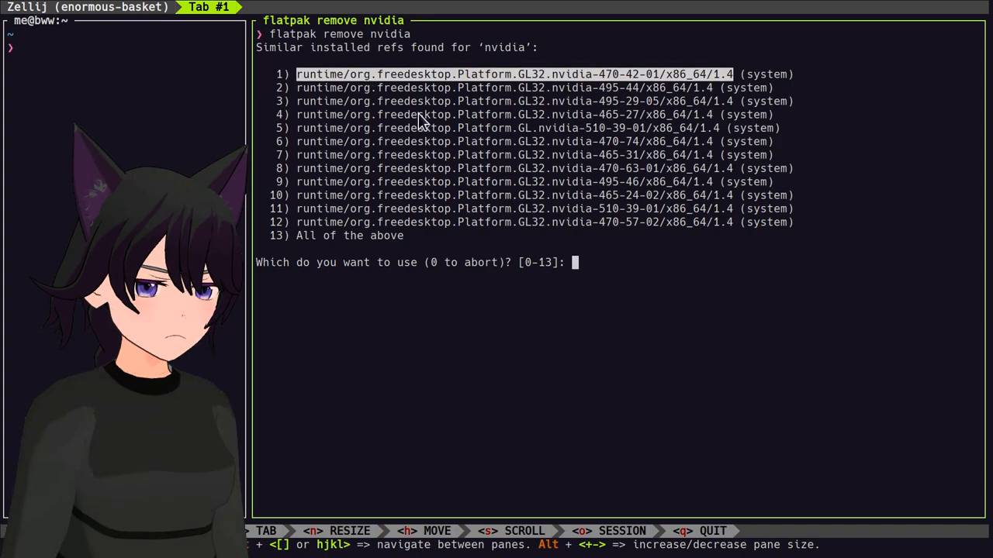
Step: Enter refs '1 2 3 4 6-10 12' to mark ten GL32 runtimes, keeping 510-39-01
{"action": "type", "text": "1"}
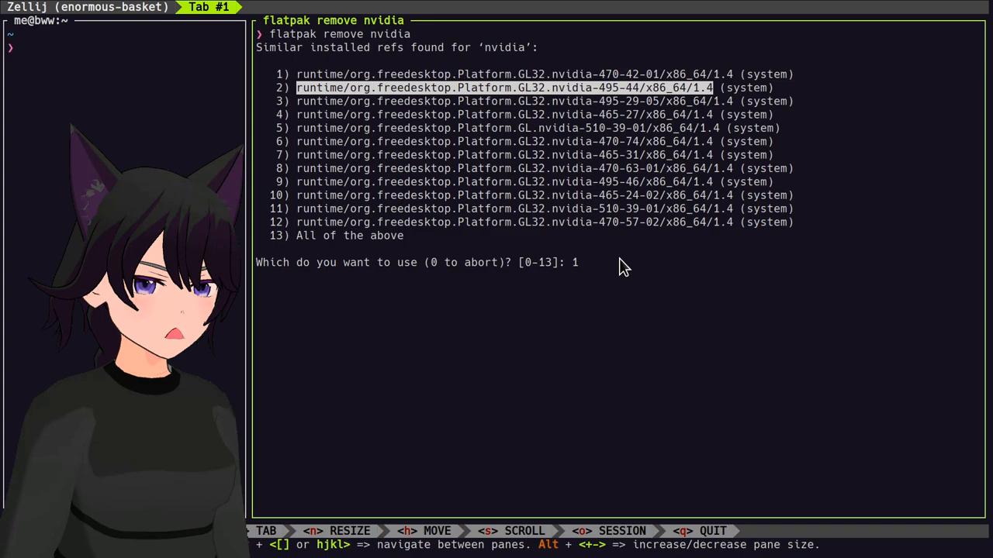
{"action": "type", "text": "2"}
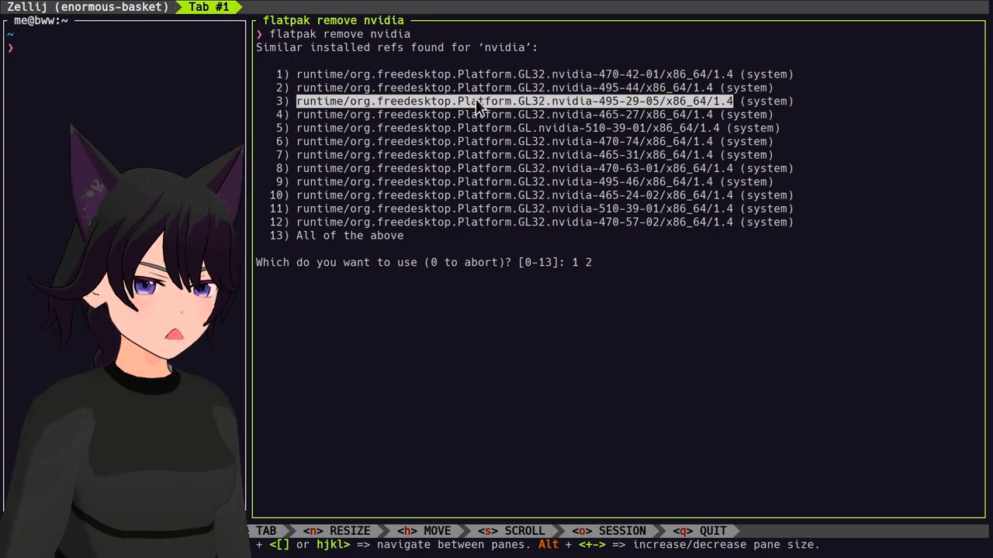
{"action": "type", "text": "3"}
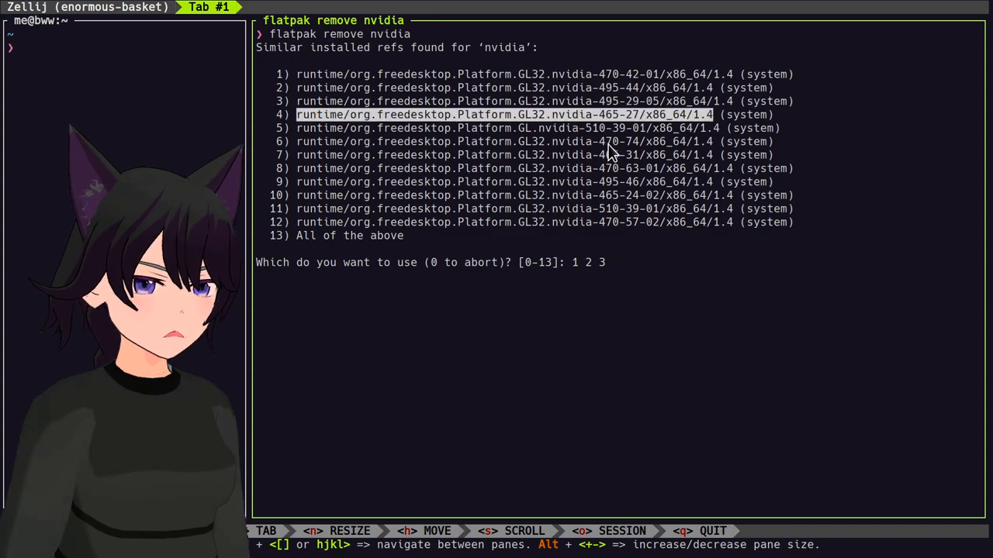
{"action": "type", "text": "4"}
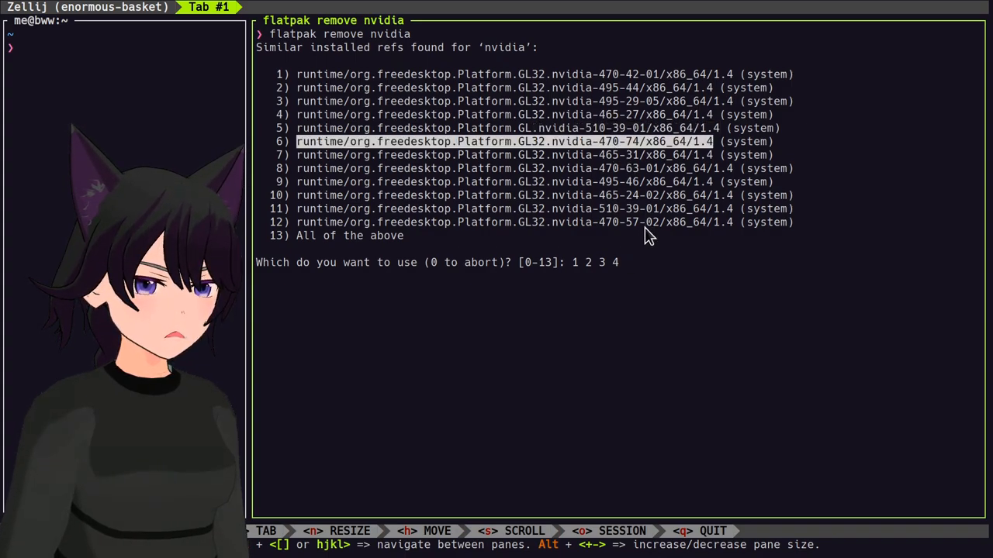
{"action": "type", "text": "6"}
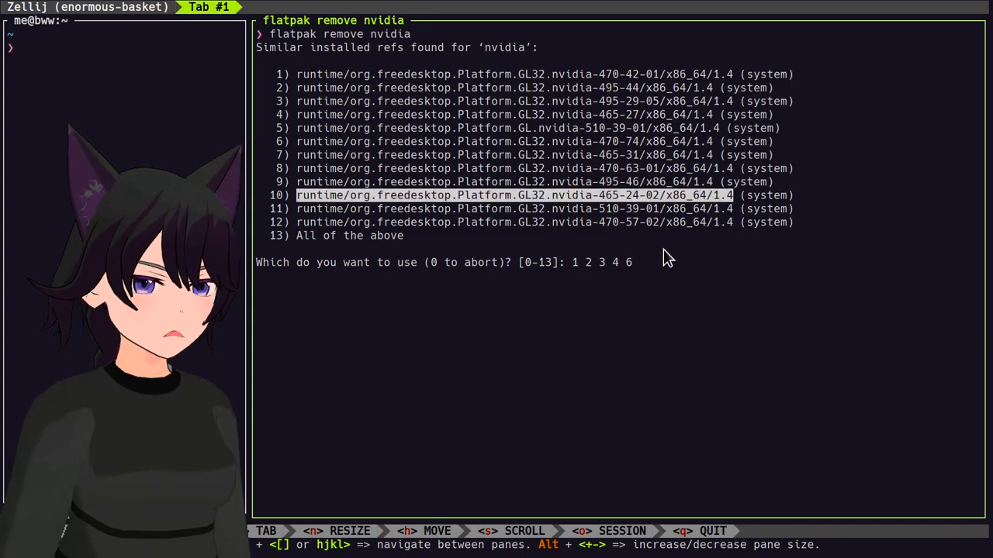
{"action": "type", "text": "-10"}
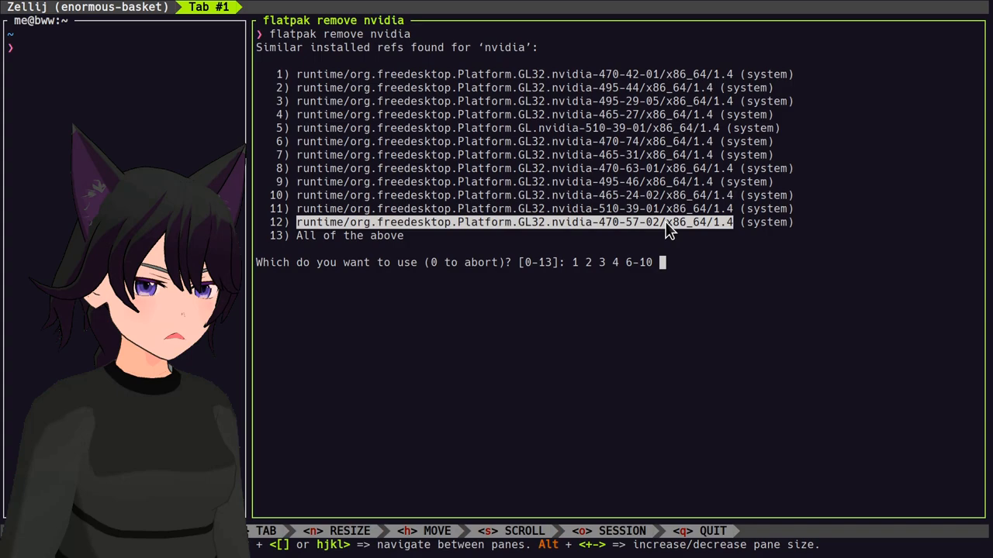
{"action": "type", "text": "12"}
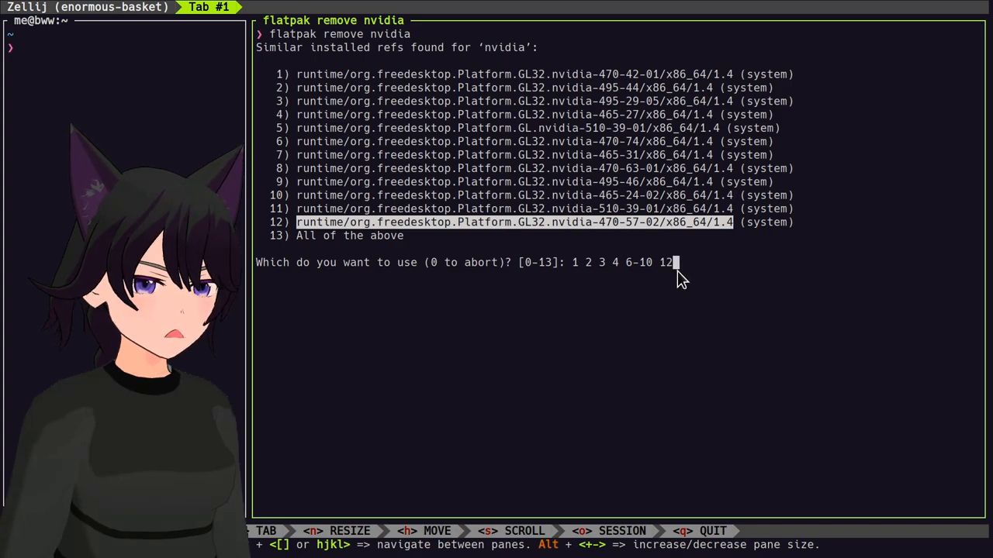
{"action": "mouse_move", "coordinate": [761, 318]}
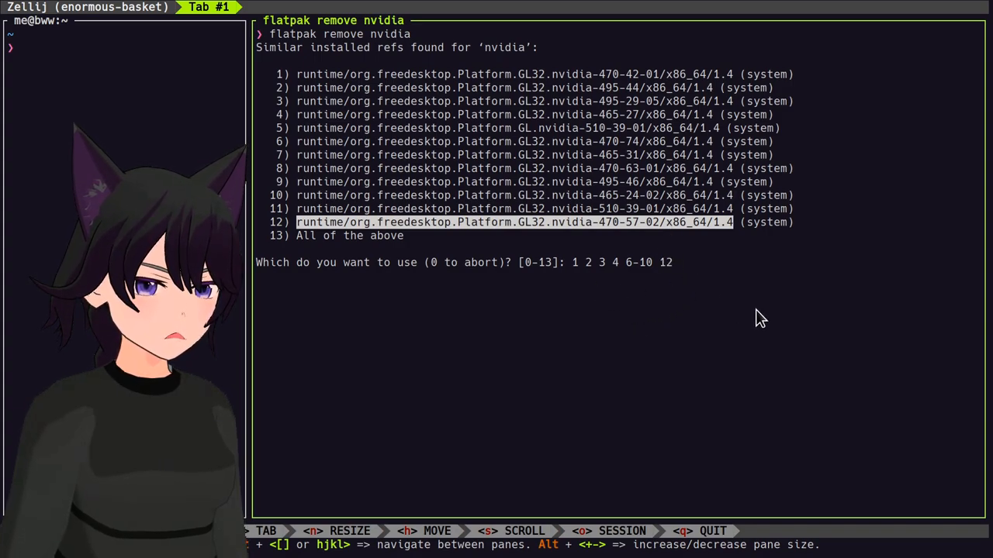
{"action": "key", "text": "Return"}
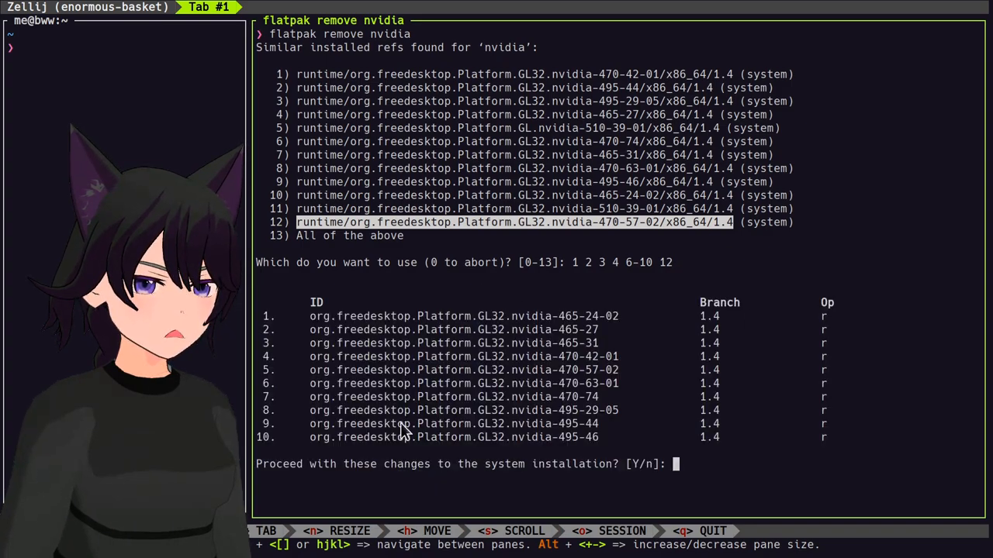
{"action": "mouse_move", "coordinate": [626, 367]}
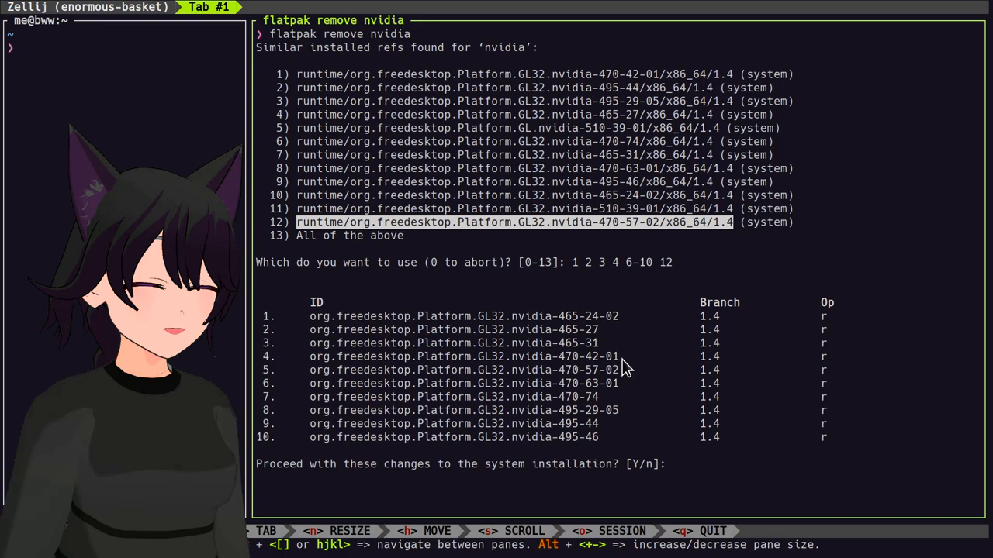
Step: Answer 'y' at the 'Proceed with these changes' prompt to remove the ten runtimes
{"action": "type", "text": "y"}
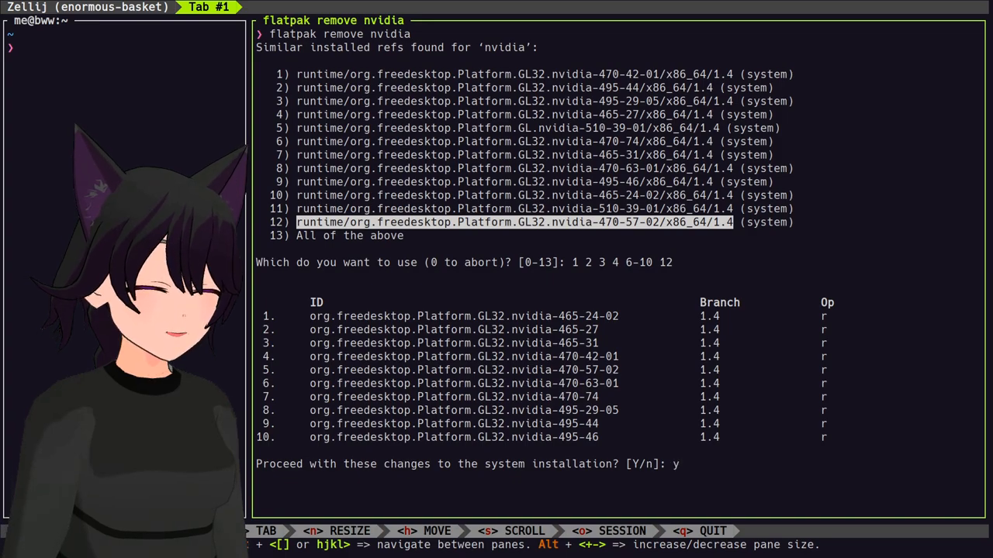